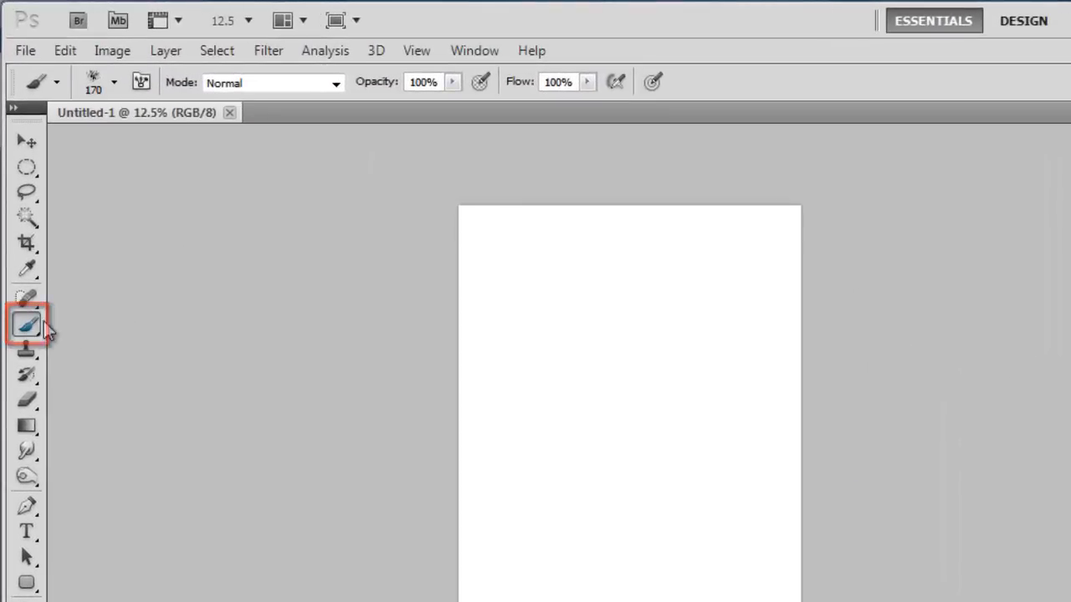
# Step: Choose the spray-paint brush tip (46) and set its size to 170 px
pyautogui.click(114, 82)
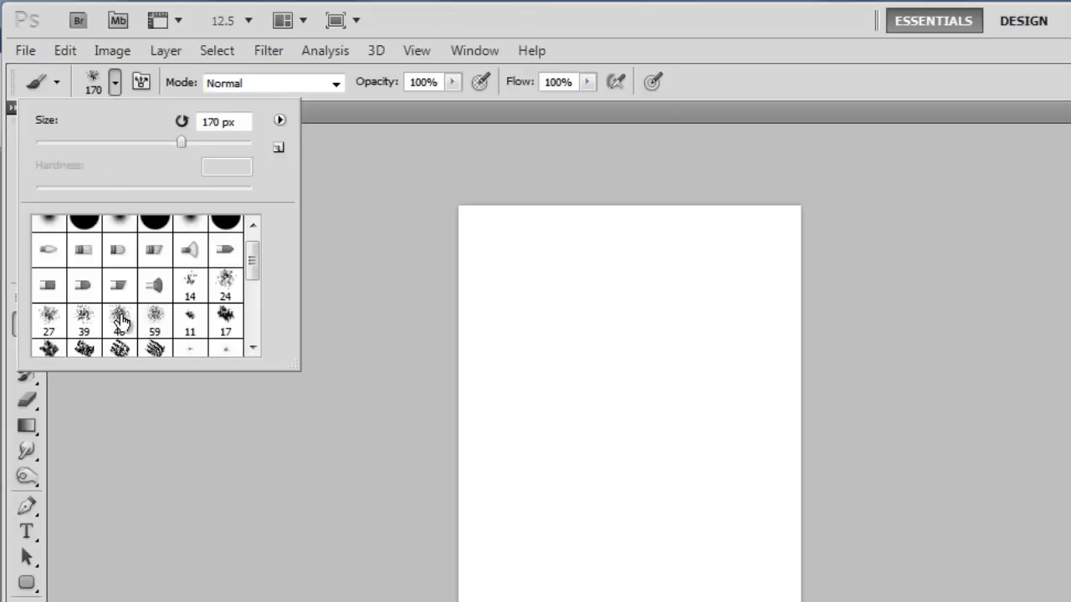
pyautogui.click(117, 322)
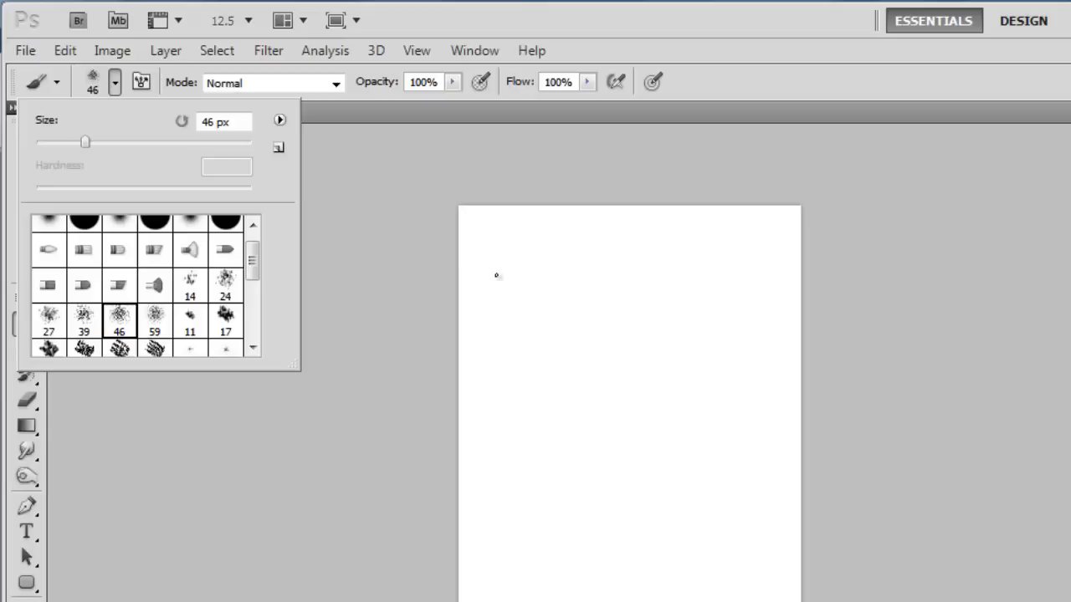
pyautogui.moveTo(84, 142); pyautogui.dragTo(164, 143)
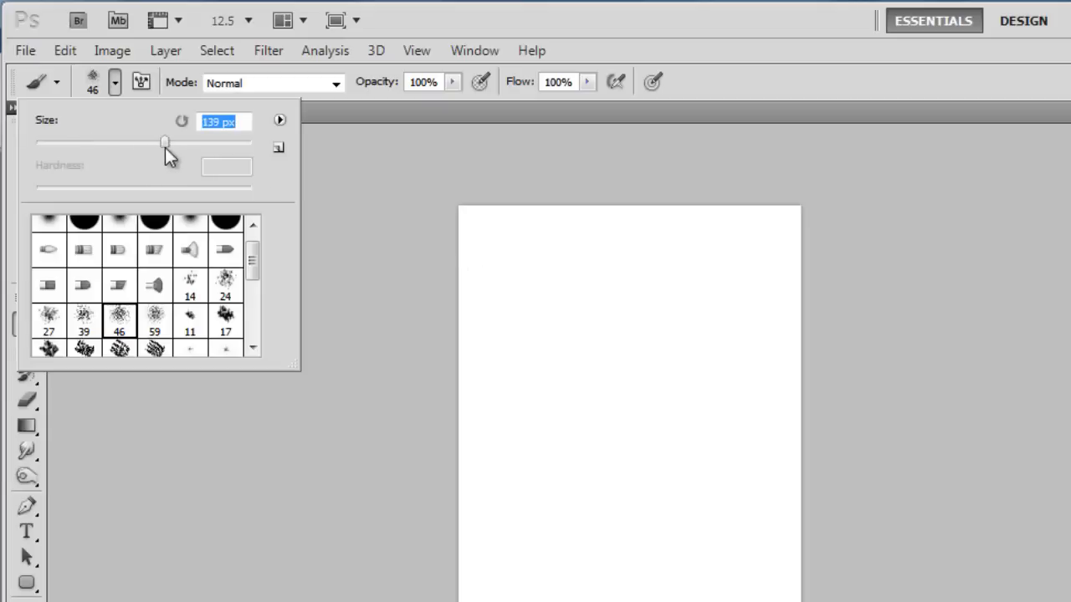
pyautogui.write('170')
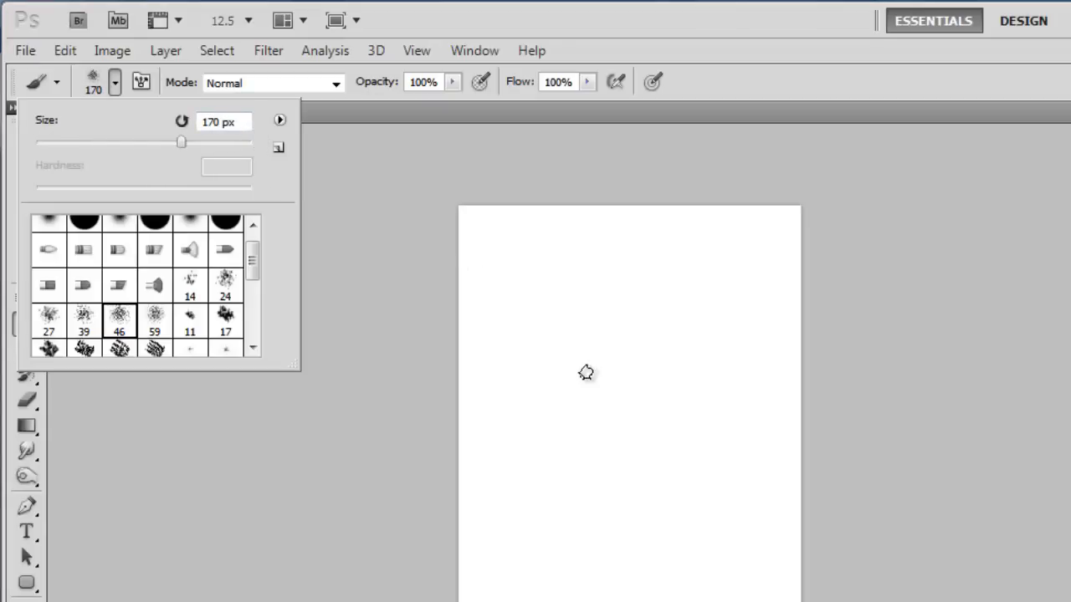
# Step: Paint two thick black S-shaped squiggles side by side on the white canvas
pyautogui.moveTo(569, 321); pyautogui.dragTo(585, 393)
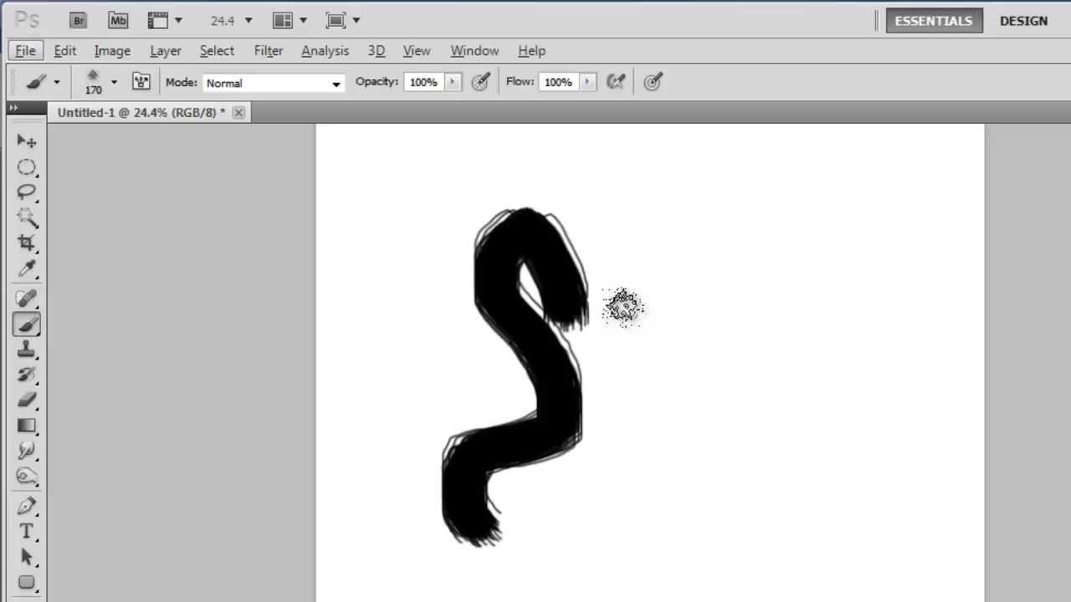
pyautogui.moveTo(622, 304); pyautogui.dragTo(660, 594)
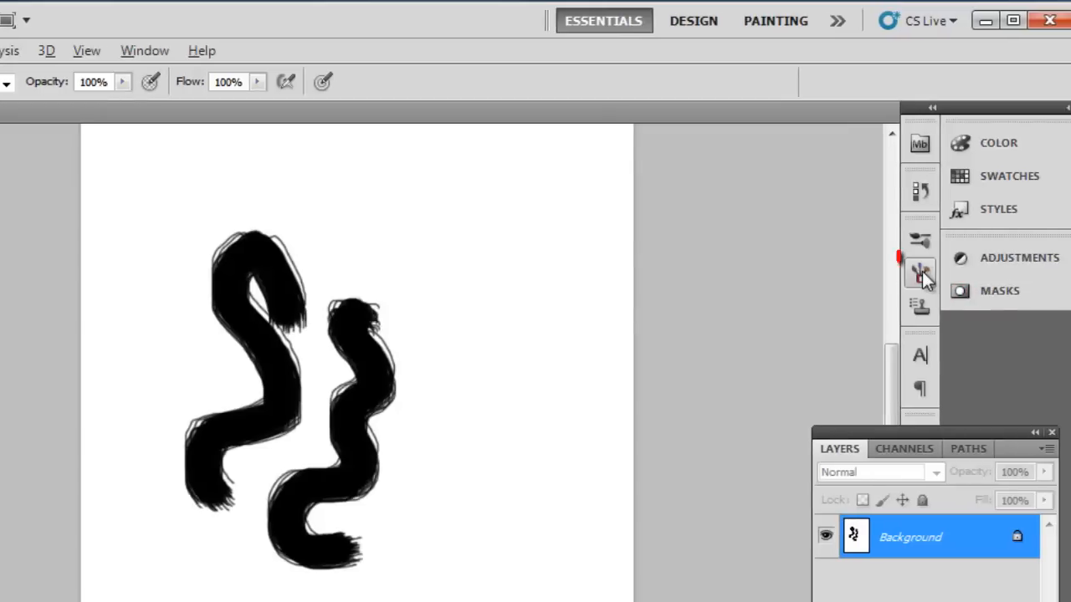
pyautogui.moveTo(920, 275)
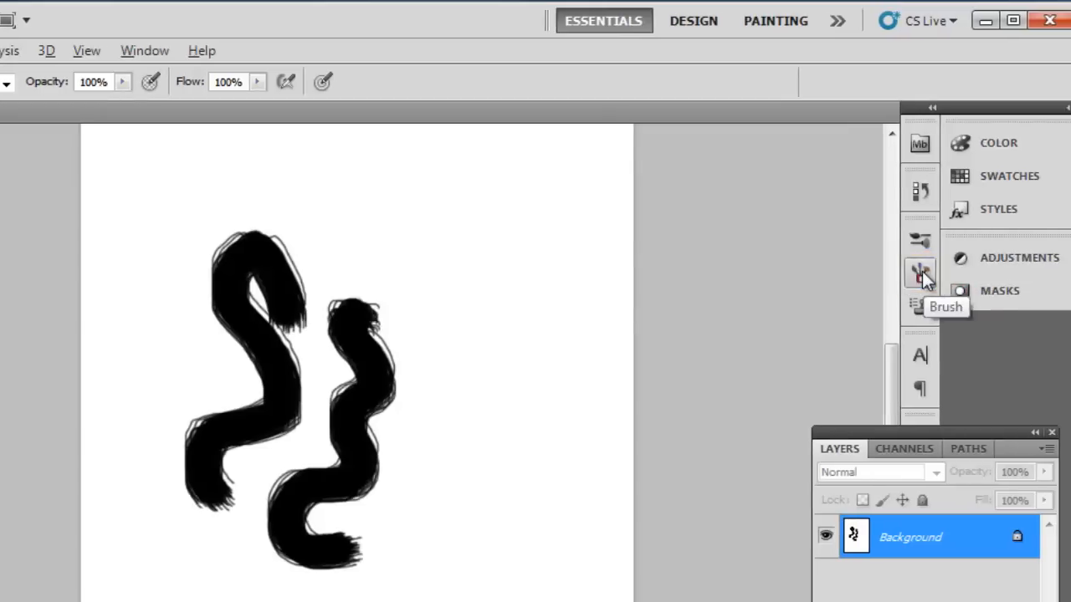
# Step: Enable Shape Dynamics with minimum diameter 10%, roundness jitter 50% and minimum roundness 50%
pyautogui.click(920, 272)
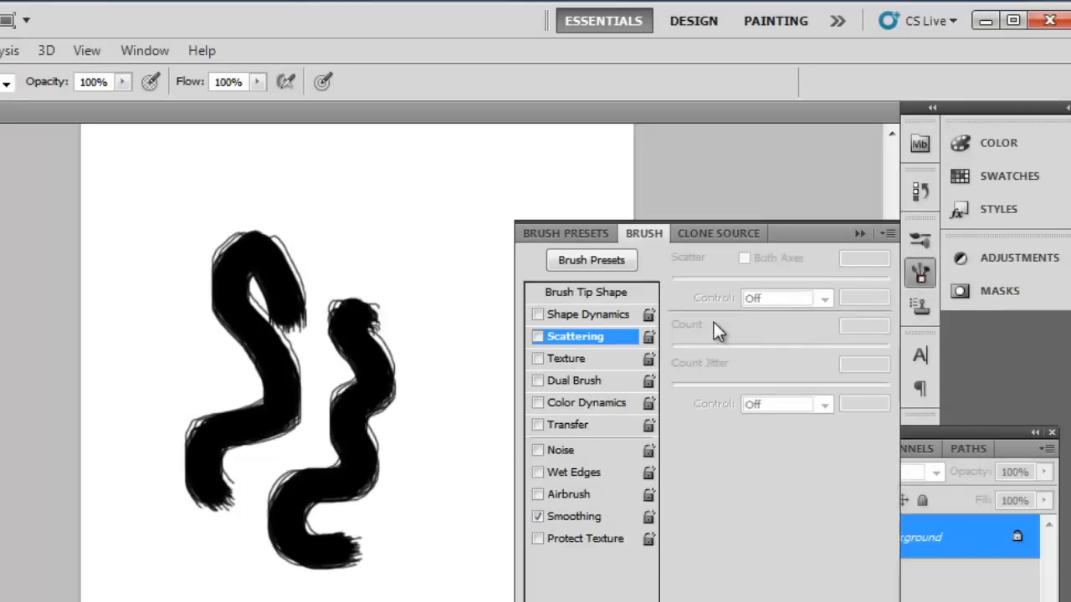
pyautogui.moveTo(679, 335)
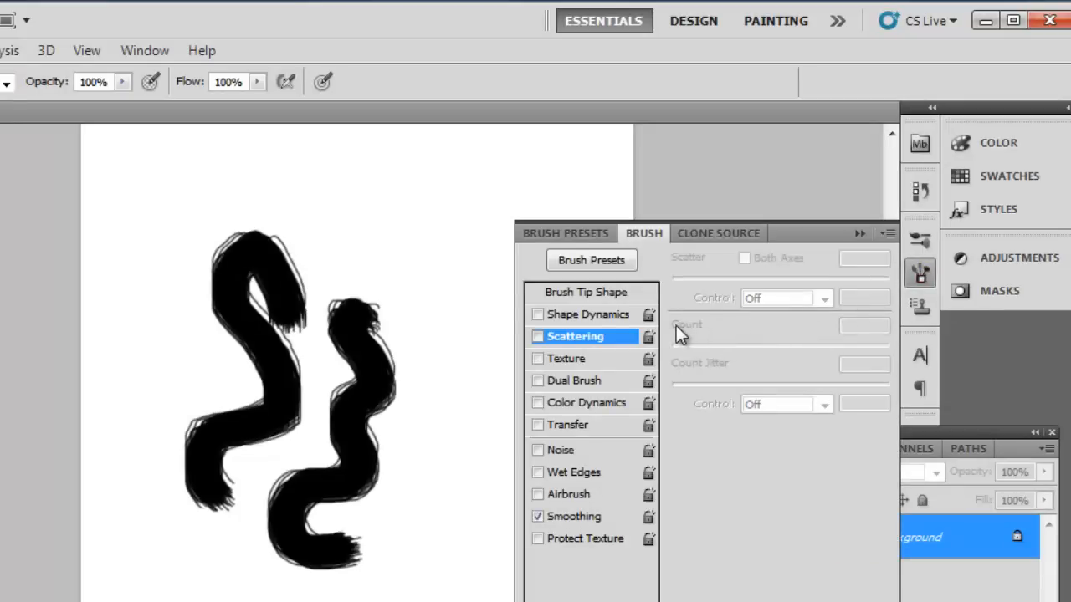
pyautogui.click(538, 314)
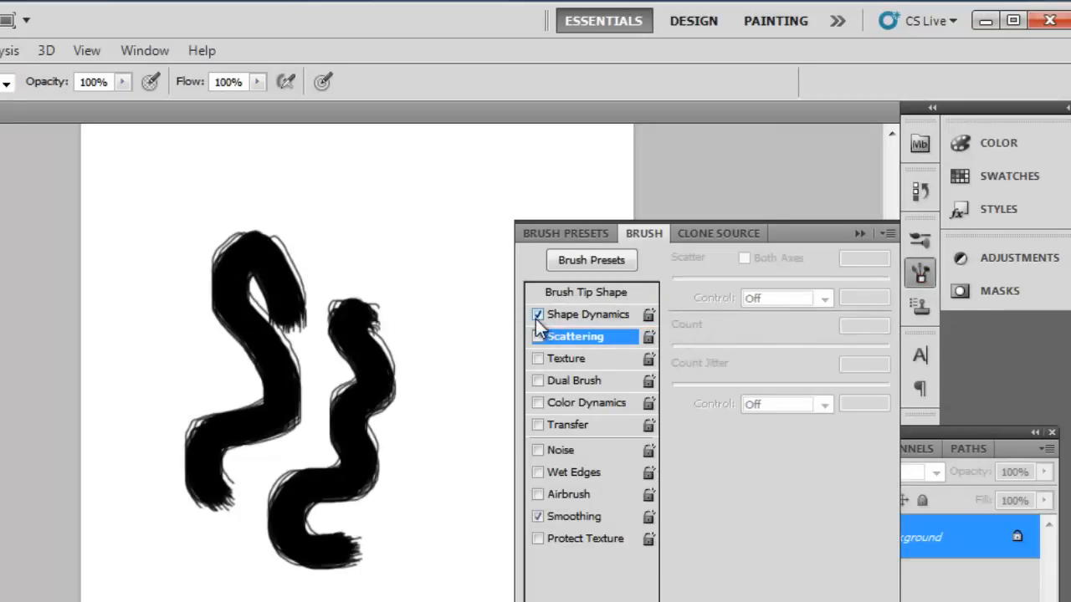
pyautogui.click(587, 315)
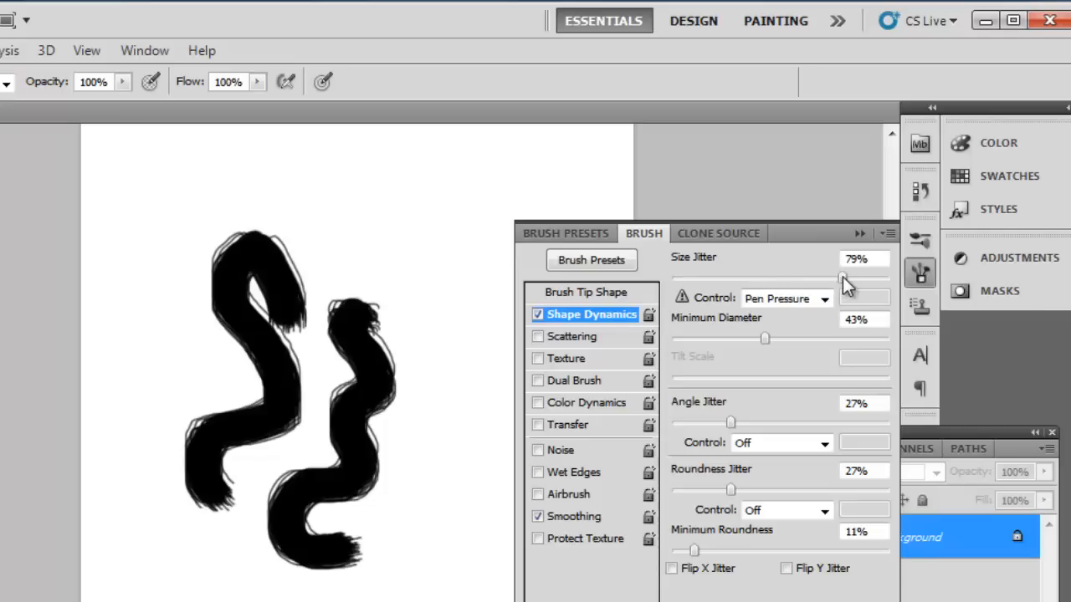
pyautogui.moveTo(763, 338); pyautogui.dragTo(701, 338)
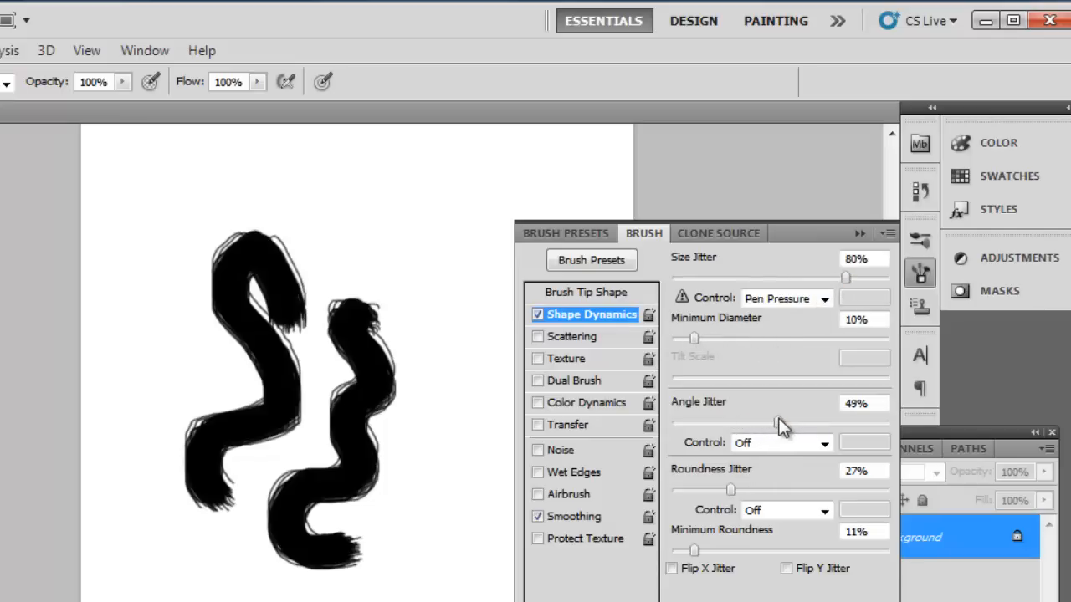
pyautogui.moveTo(729, 488); pyautogui.dragTo(779, 488)
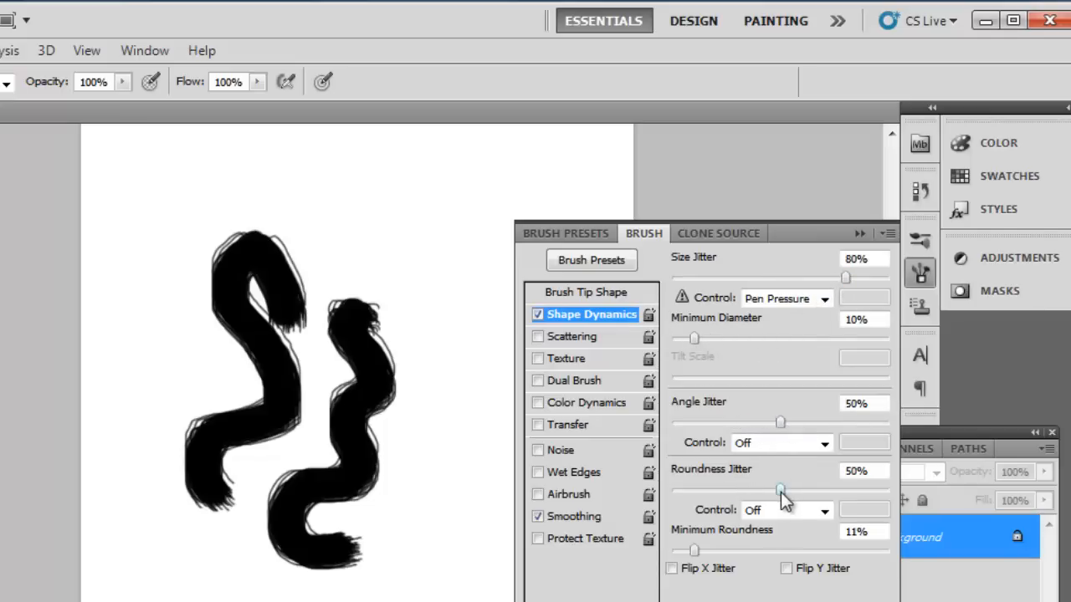
pyautogui.moveTo(692, 551); pyautogui.dragTo(780, 550)
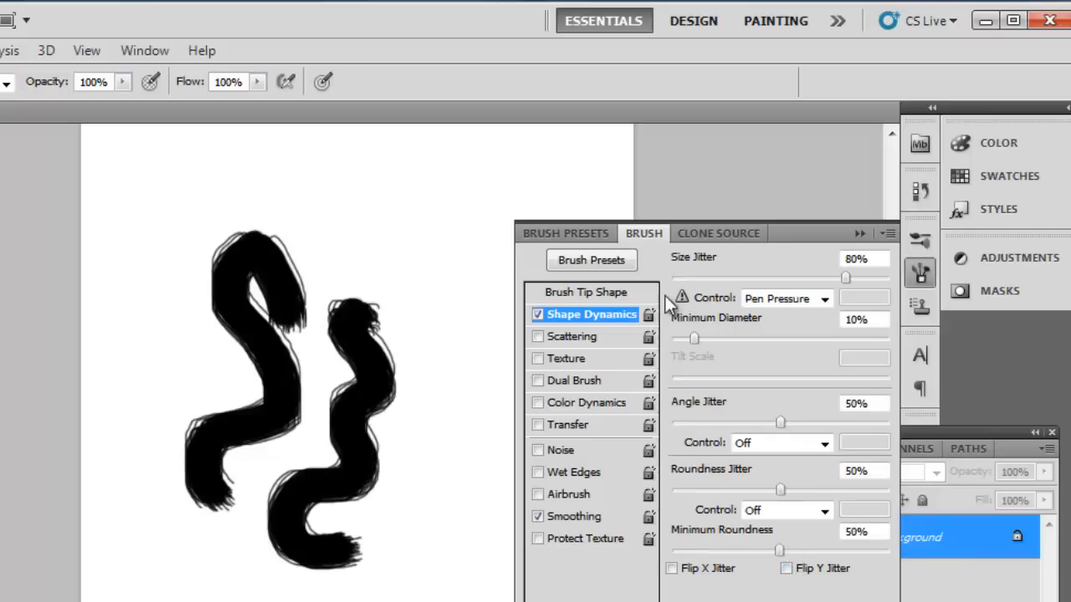
# Step: Enable Scattering with scatter at 0% and a lowered count jitter
pyautogui.click(575, 334)
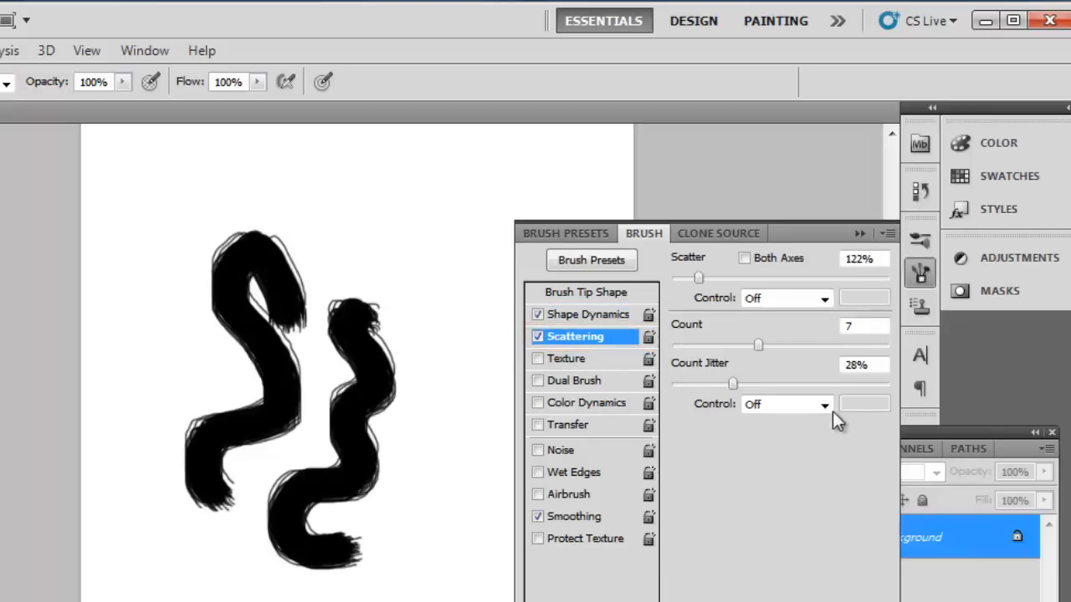
pyautogui.moveTo(703, 285)
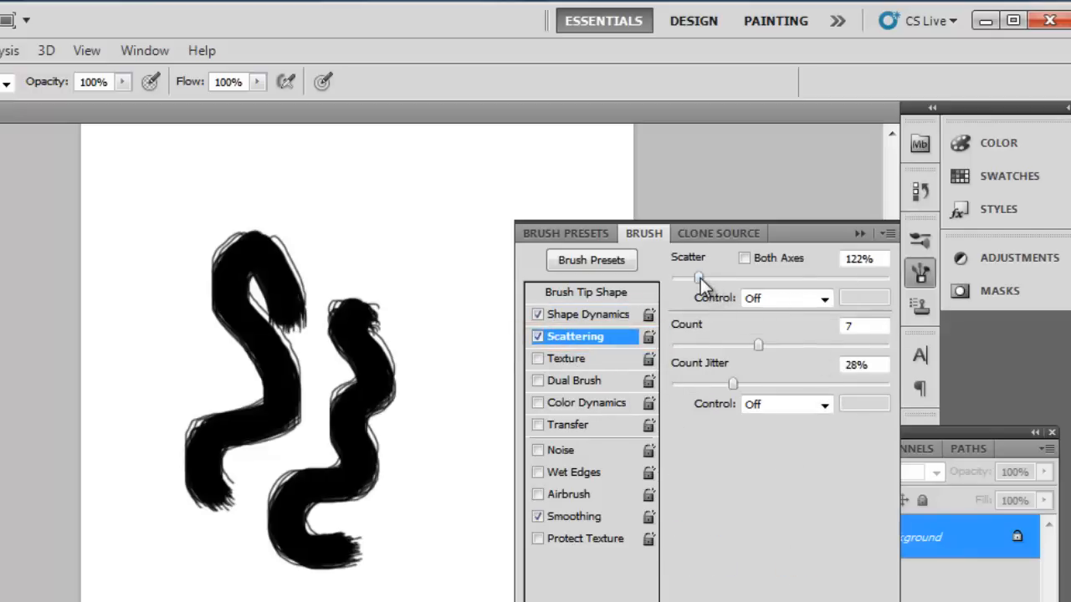
pyautogui.moveTo(699, 278); pyautogui.dragTo(673, 278)
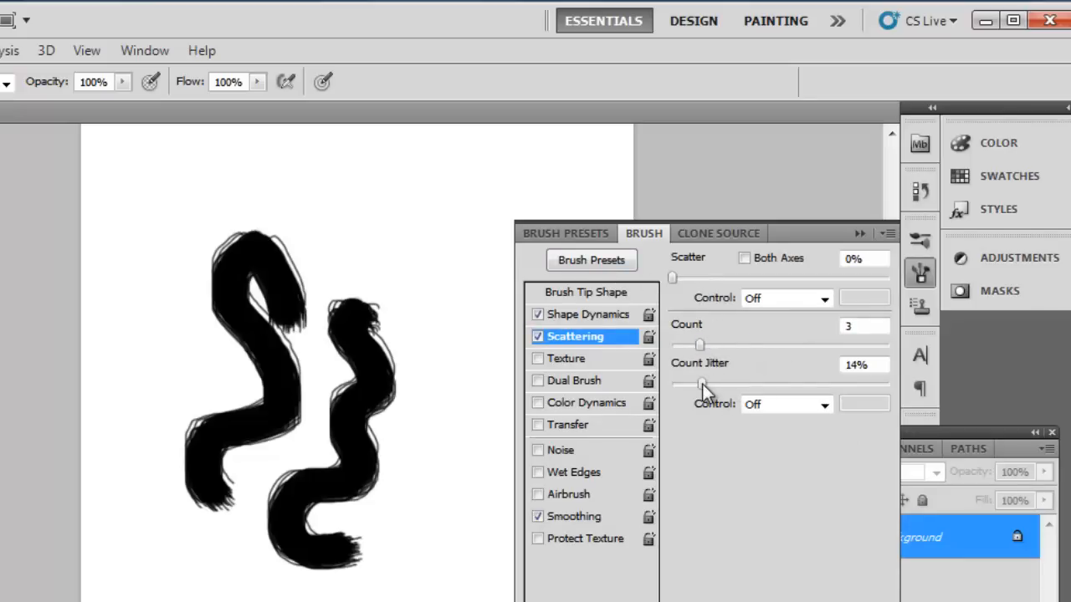
pyautogui.moveTo(701, 383); pyautogui.dragTo(692, 383)
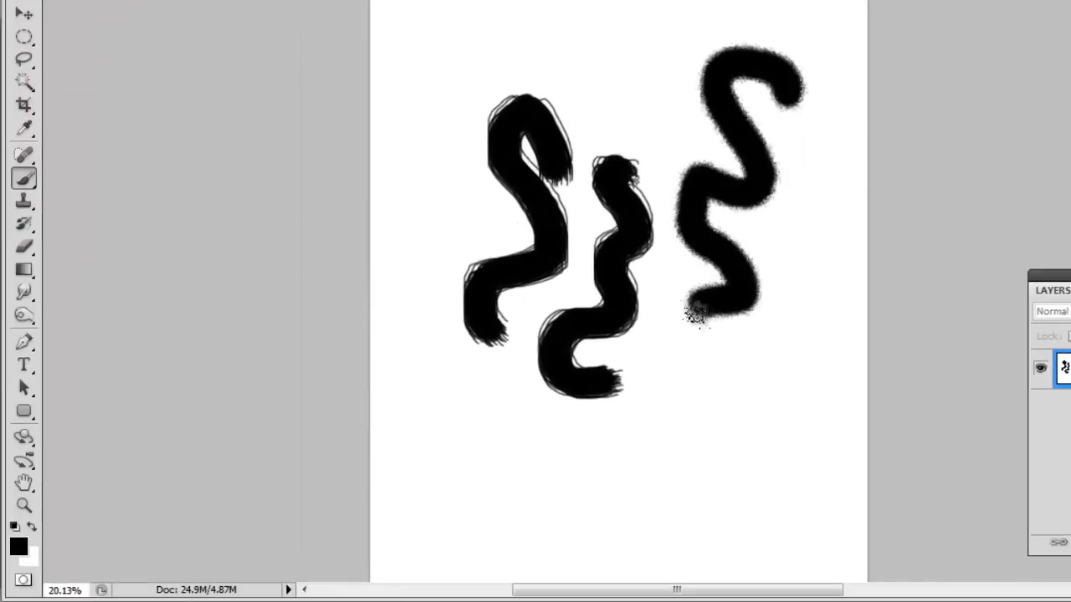
# Step: Paint a red stroke inside the third squiggle and a green dab at its top
pyautogui.moveTo(699, 318); pyautogui.dragTo(130, 509)
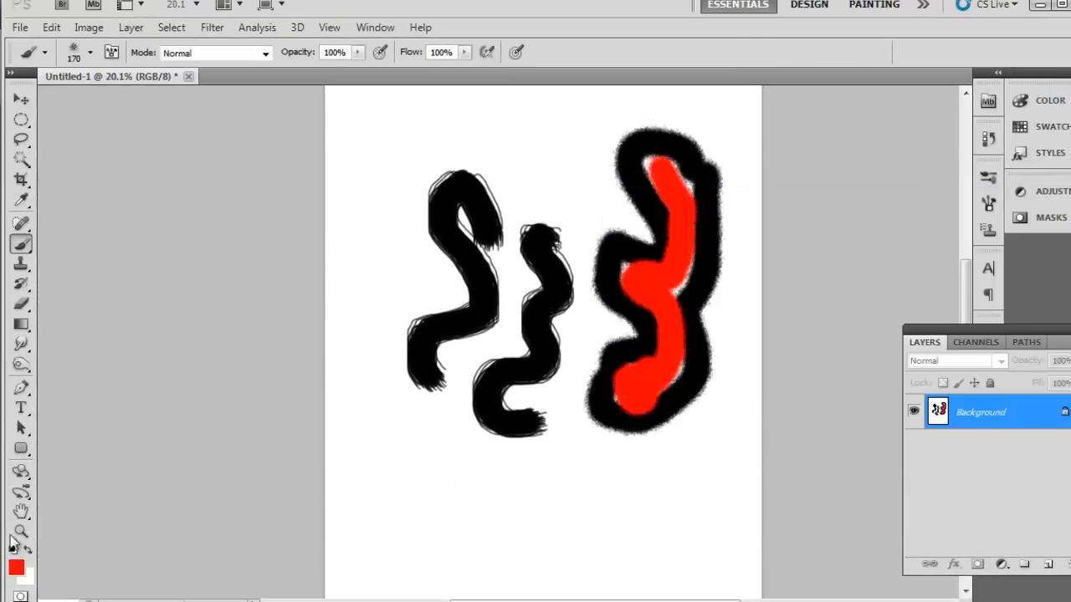
pyautogui.click(726, 184)
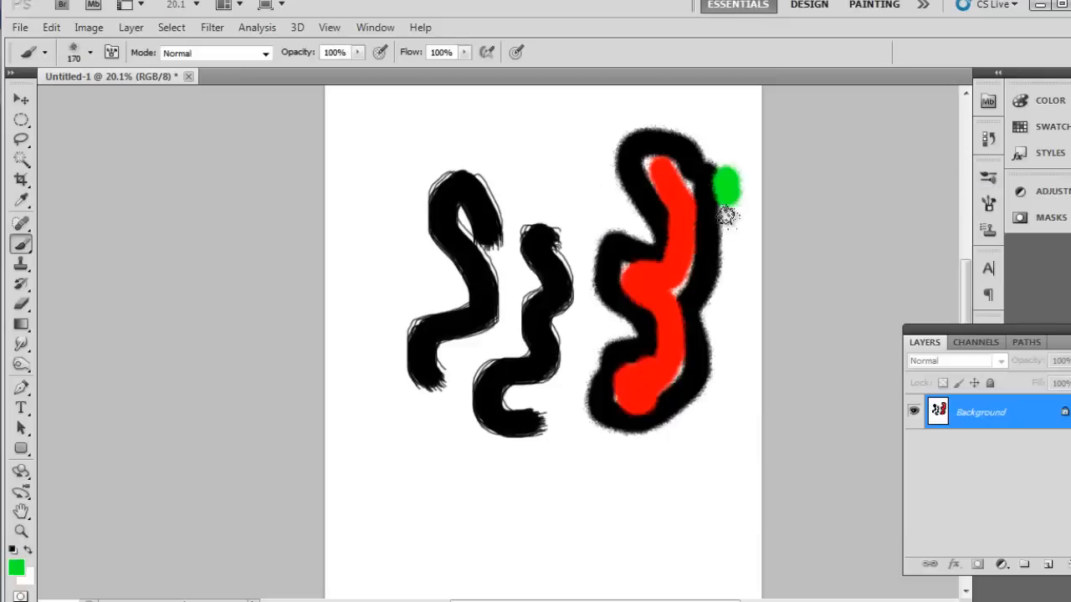